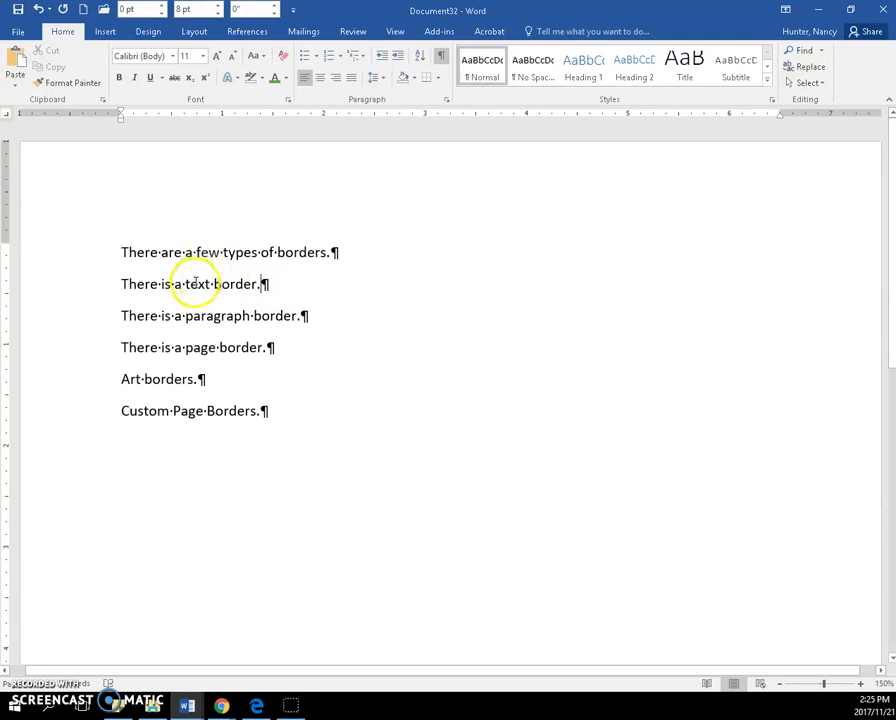
mouse_move(204, 316)
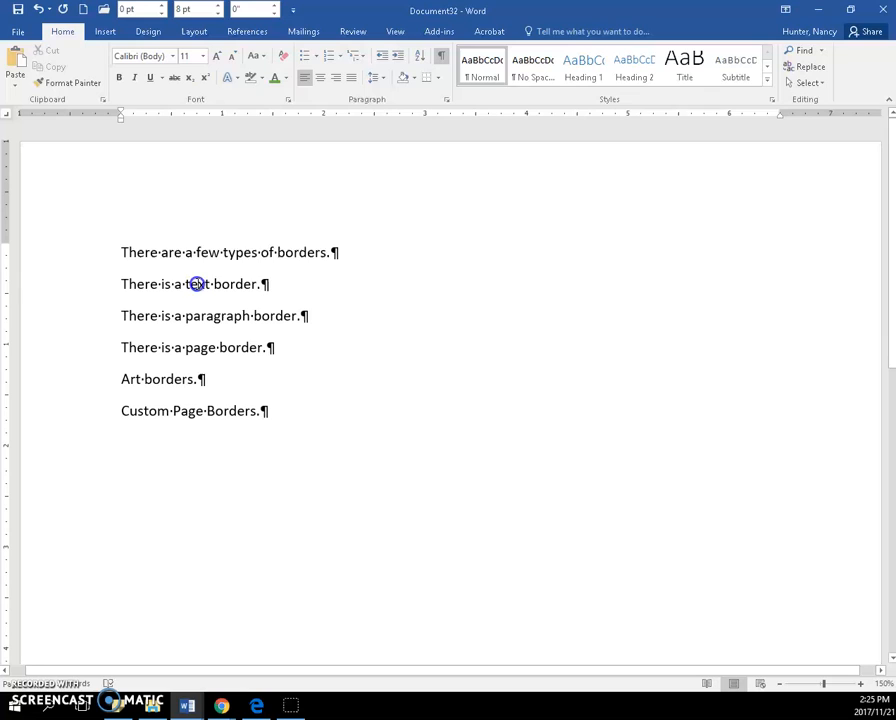
Step: Select the word 'text' in the line 'There is a text border'
double_click(196, 284)
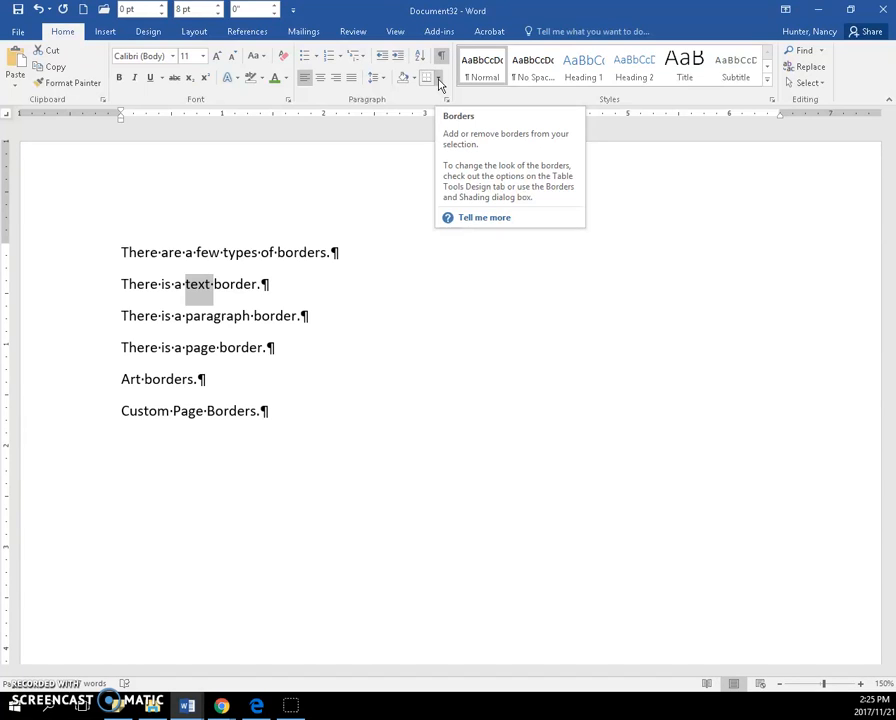
Step: Apply a red Box border to the selected word only via Borders and Shading
click(436, 78)
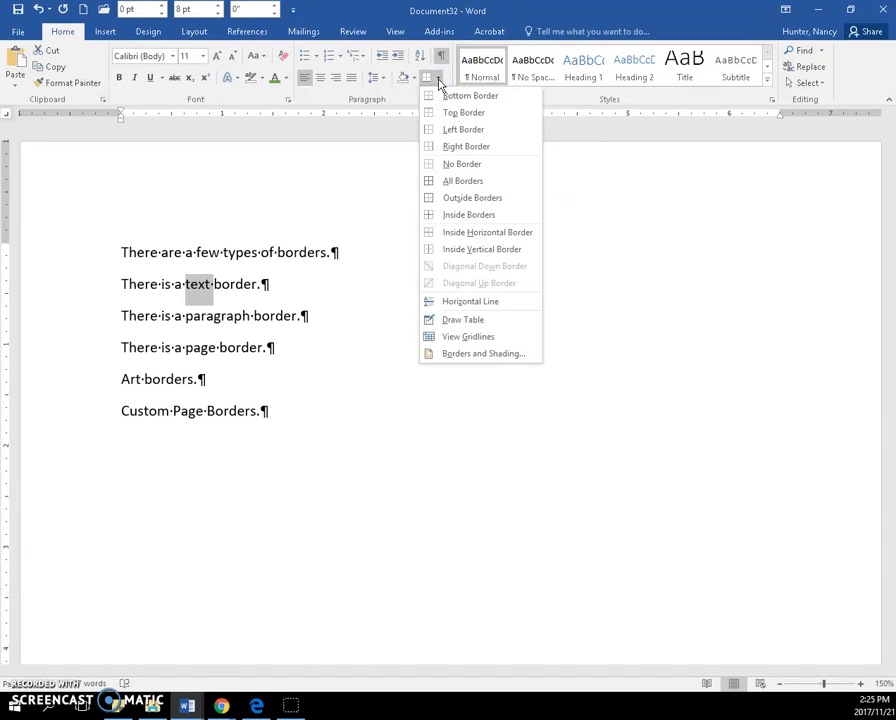
click(484, 352)
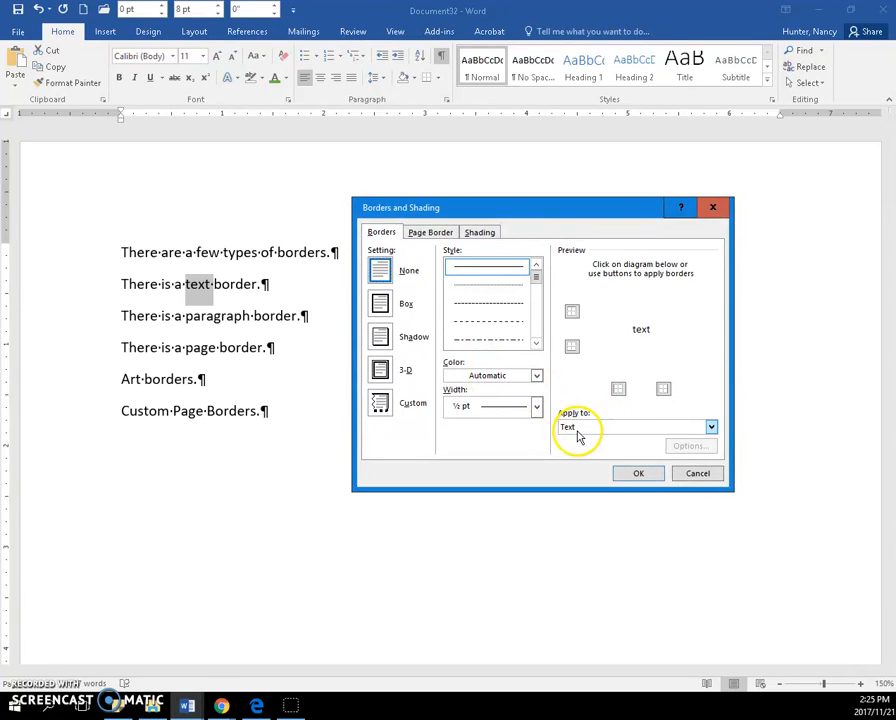
mouse_move(696, 436)
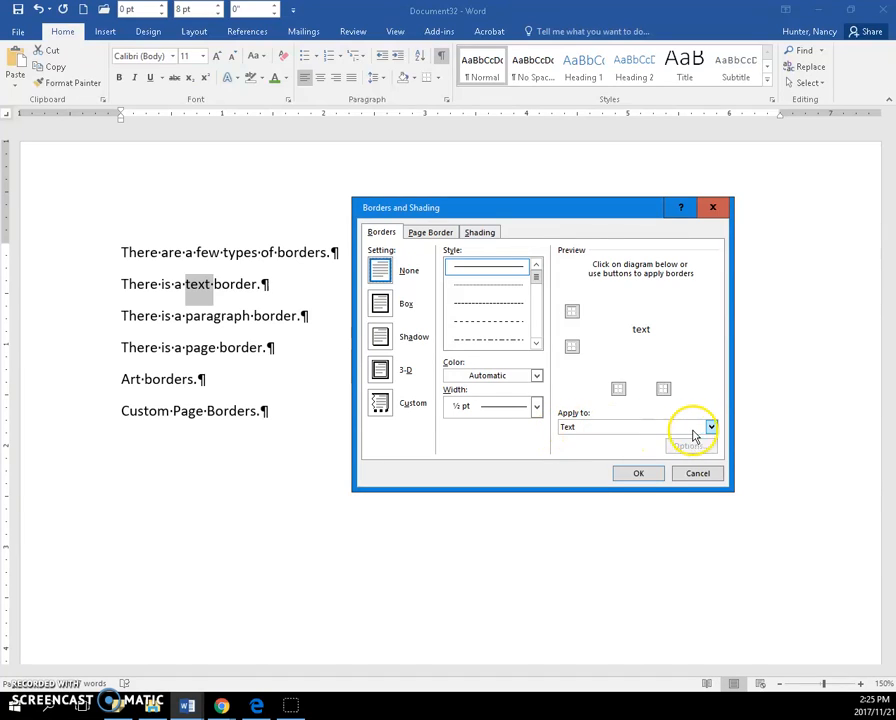
click(710, 428)
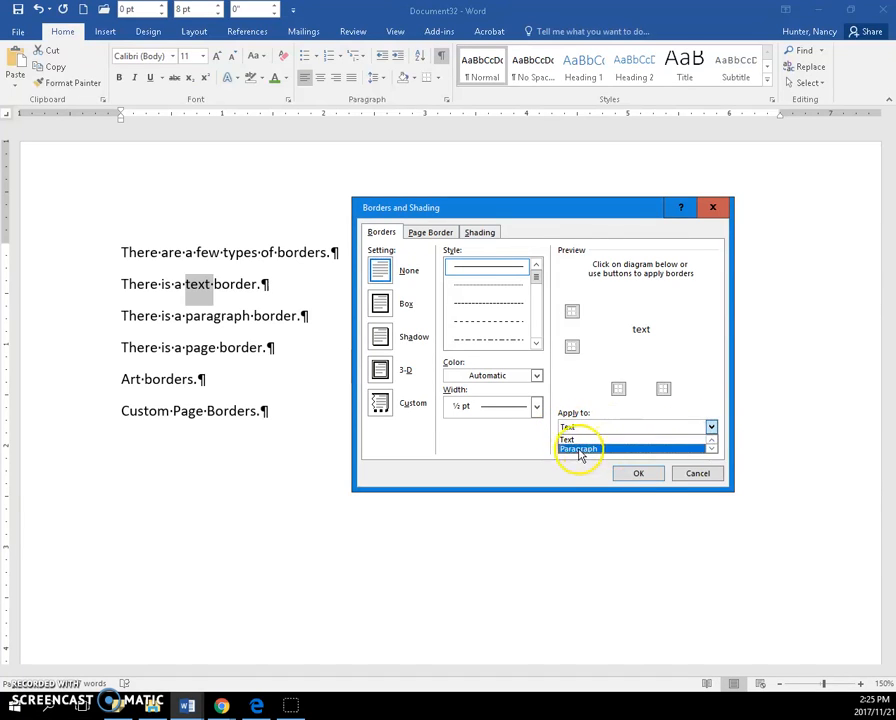
click(568, 440)
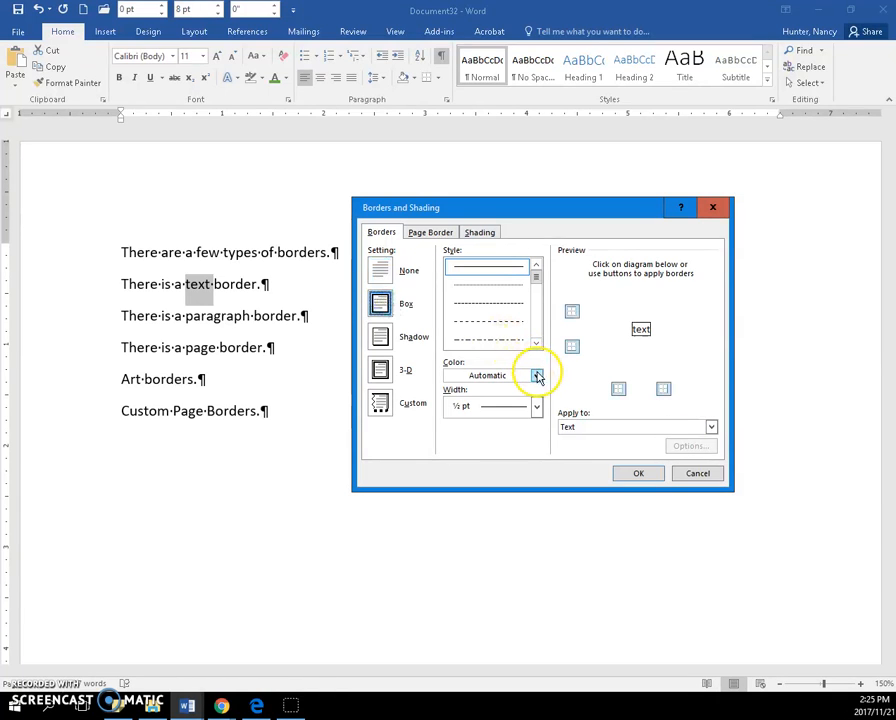
click(538, 376)
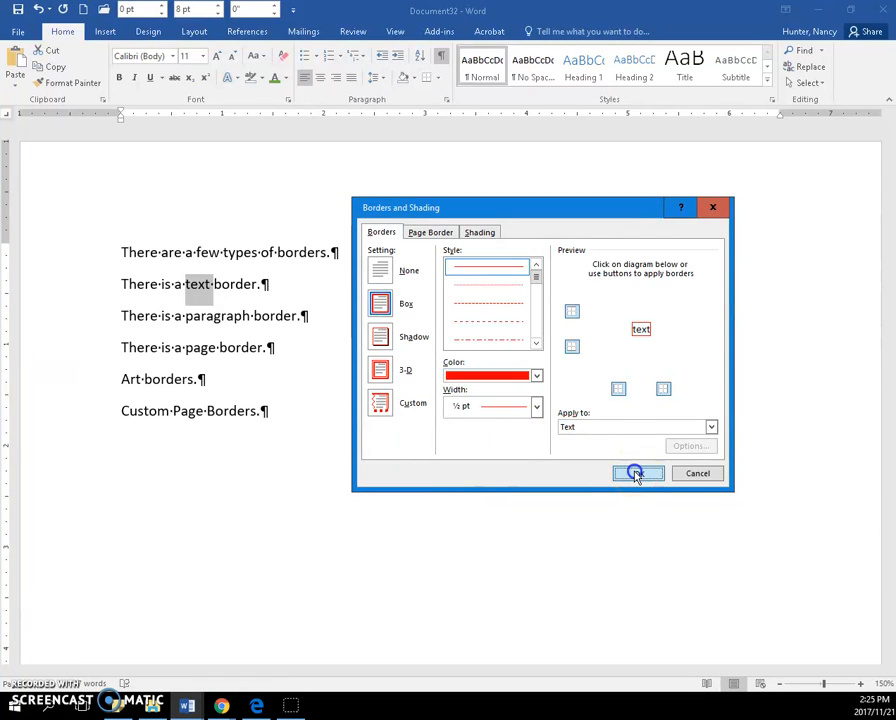
click(636, 472)
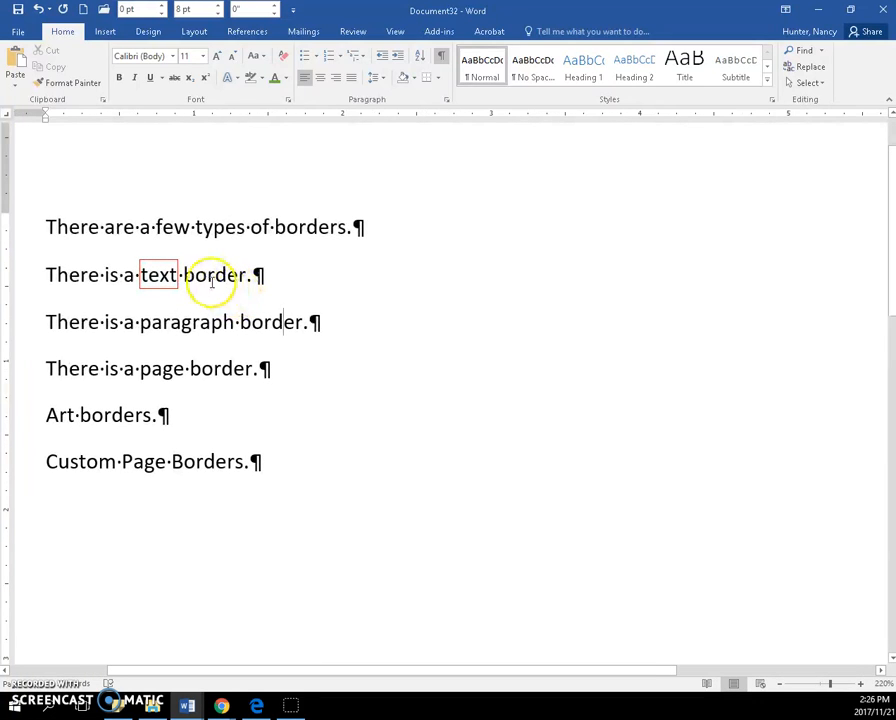
Step: Reselect 'text' and reapply its red box border with a different line width
double_click(156, 276)
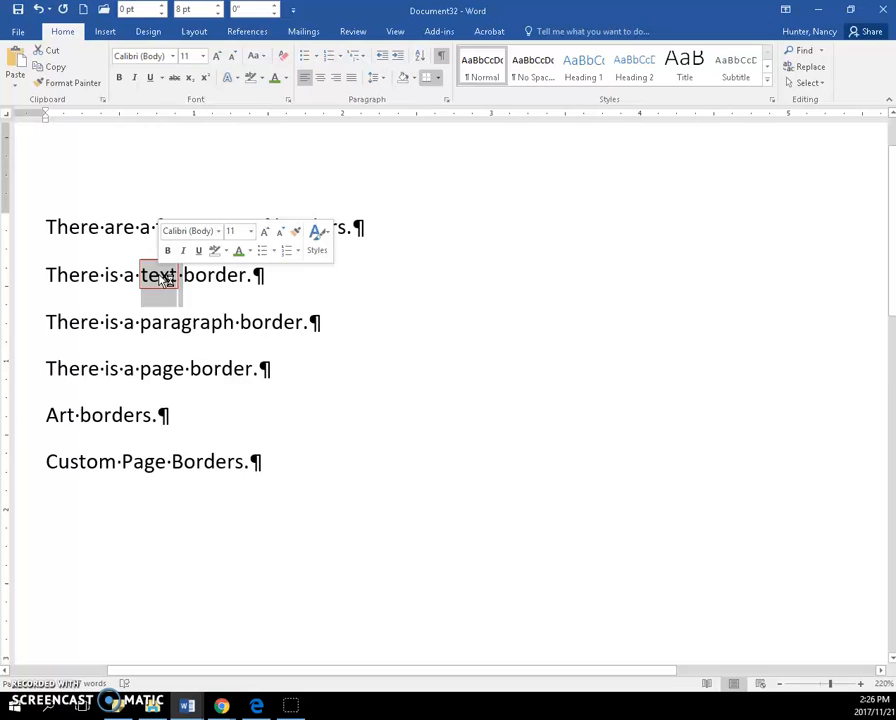
click(440, 76)
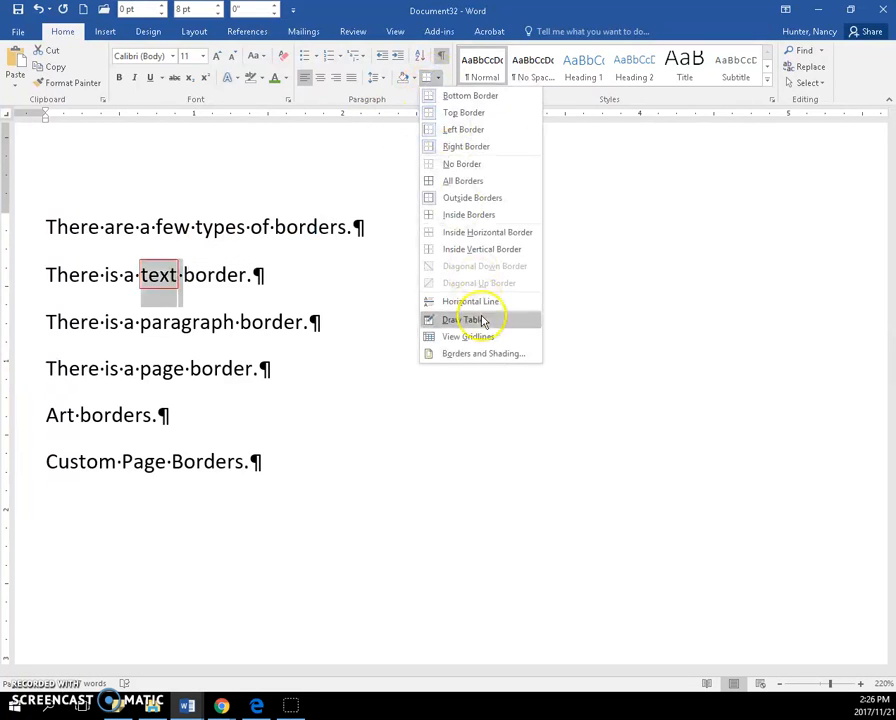
click(482, 352)
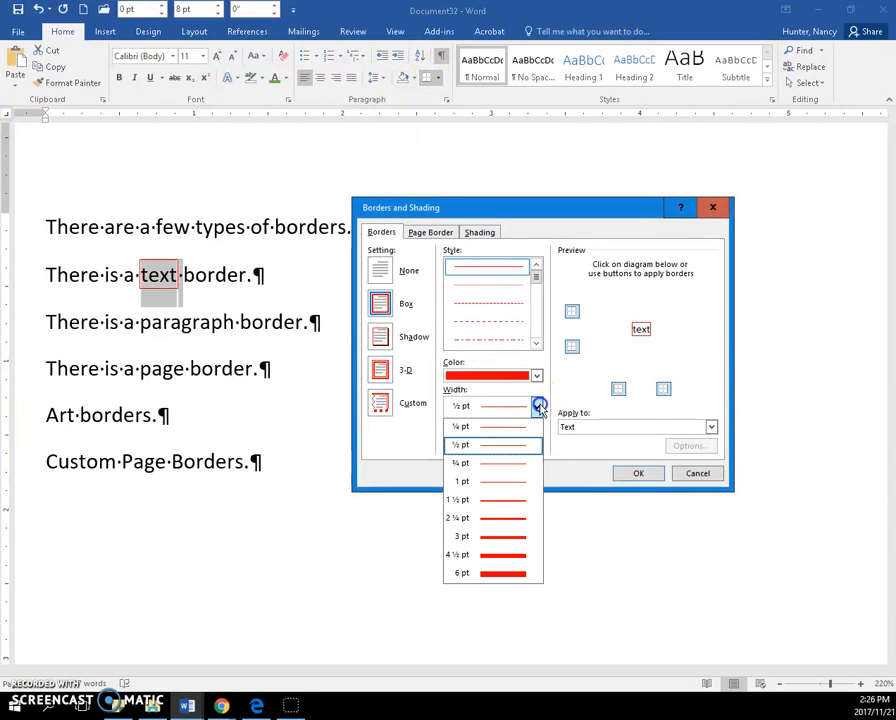
click(460, 516)
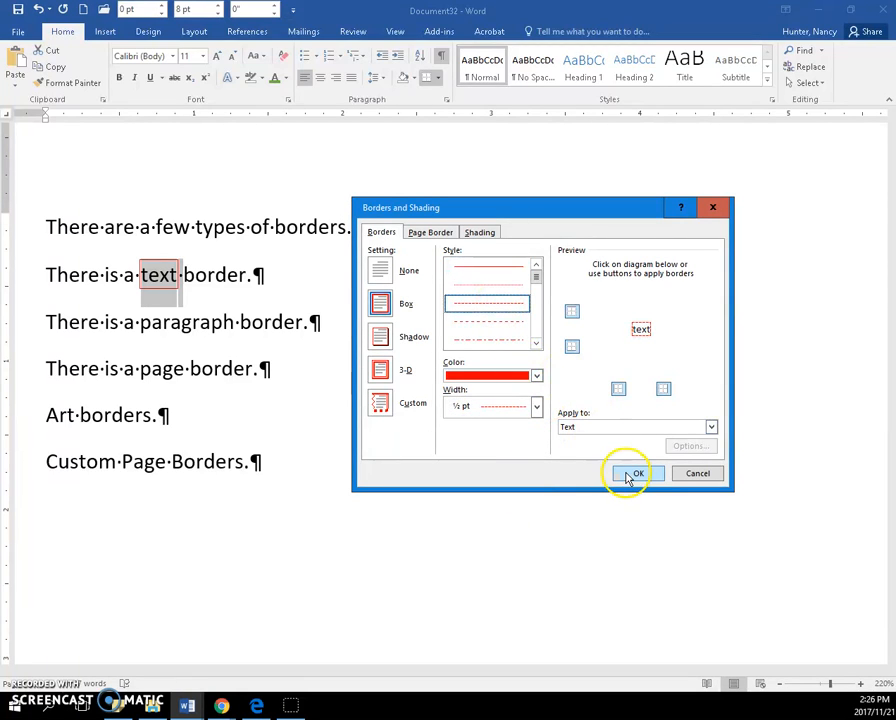
click(636, 472)
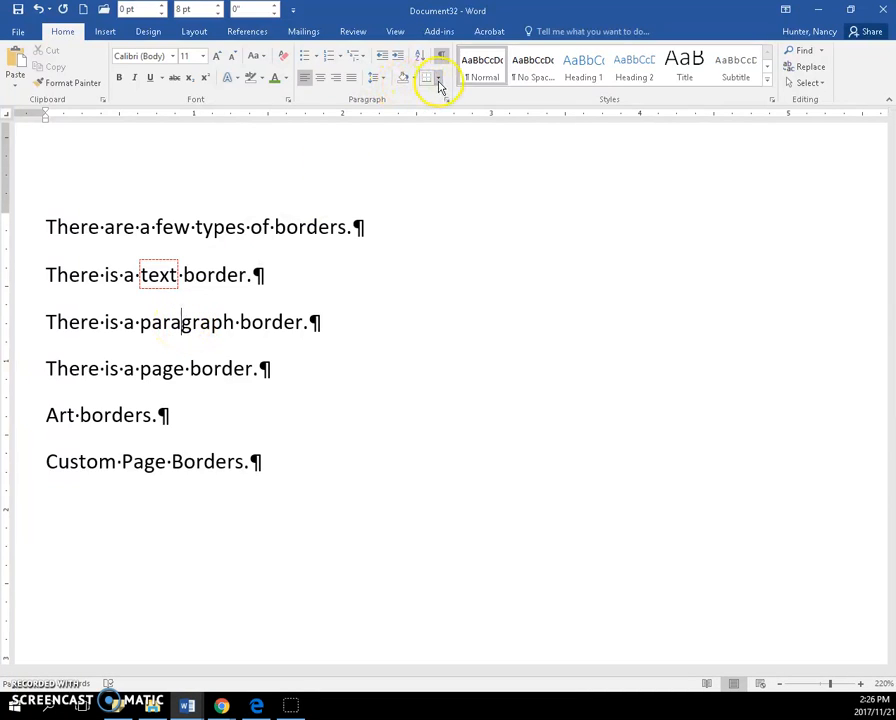
mouse_move(436, 78)
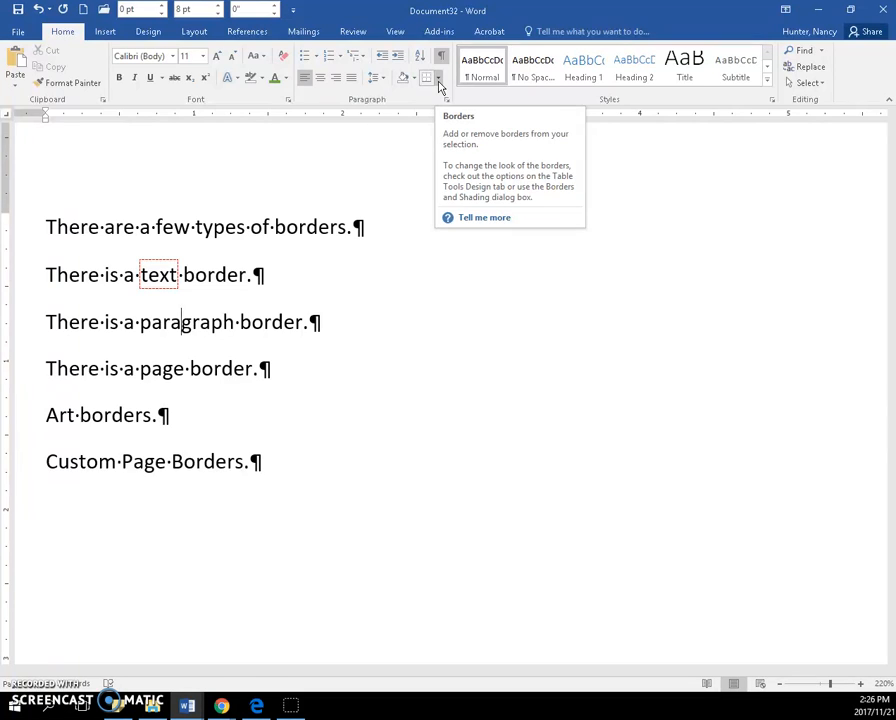
Step: Apply a 3 pt automatic-black Box border to the whole third-line paragraph
click(434, 78)
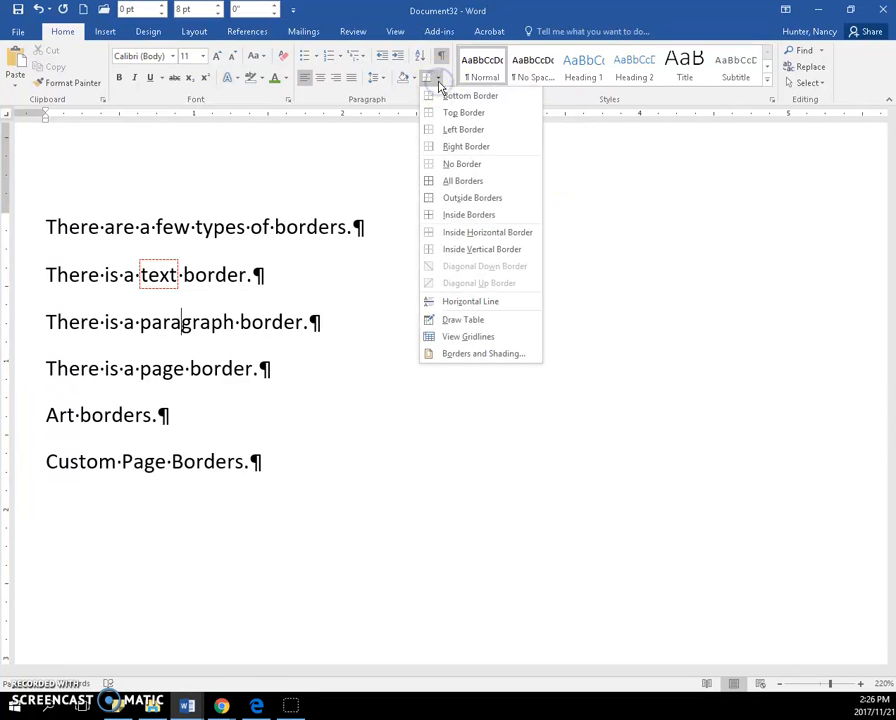
click(484, 352)
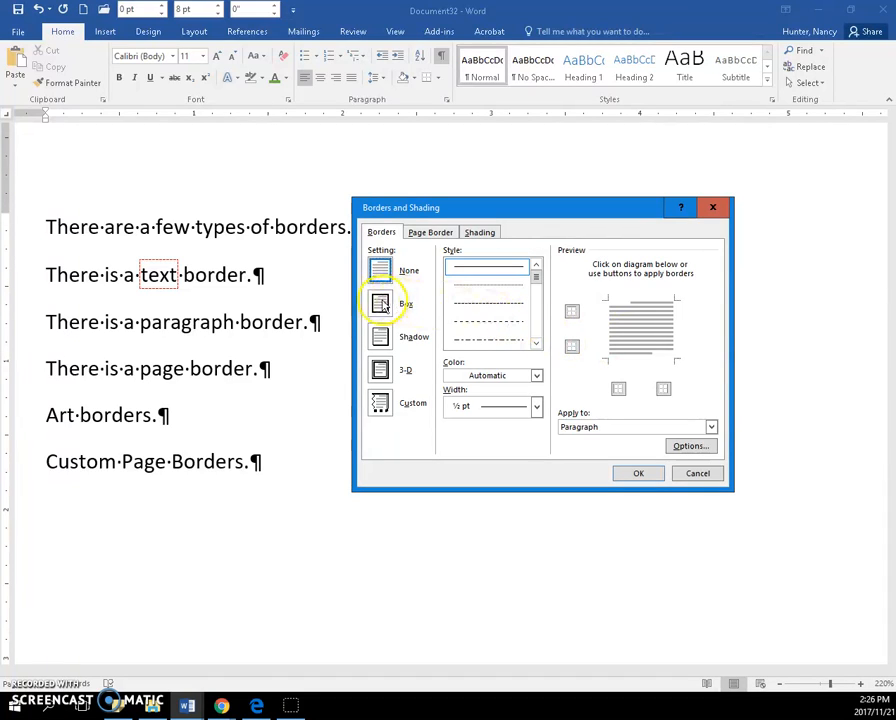
click(380, 304)
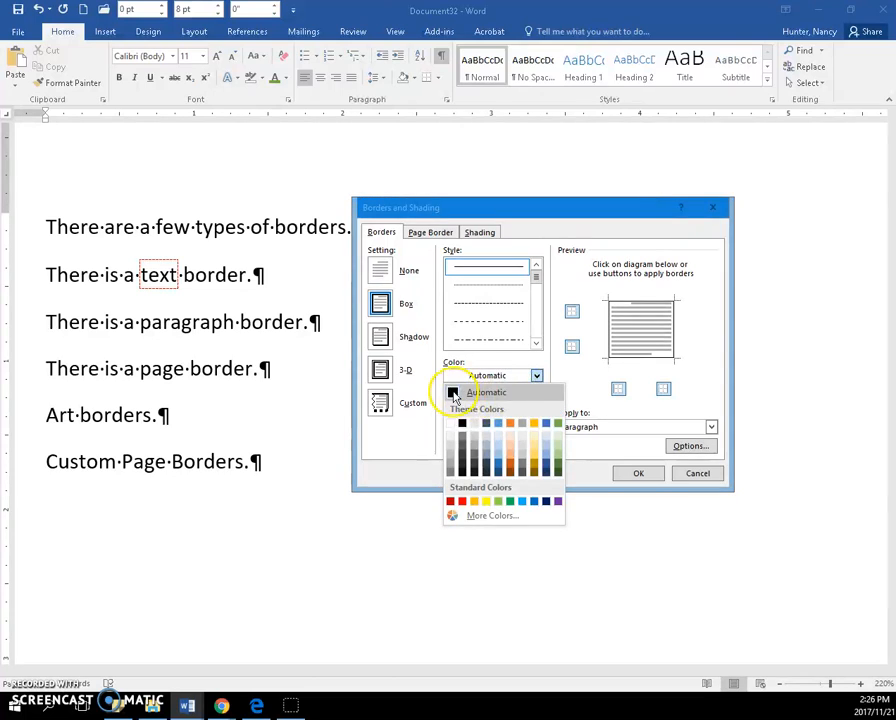
click(536, 404)
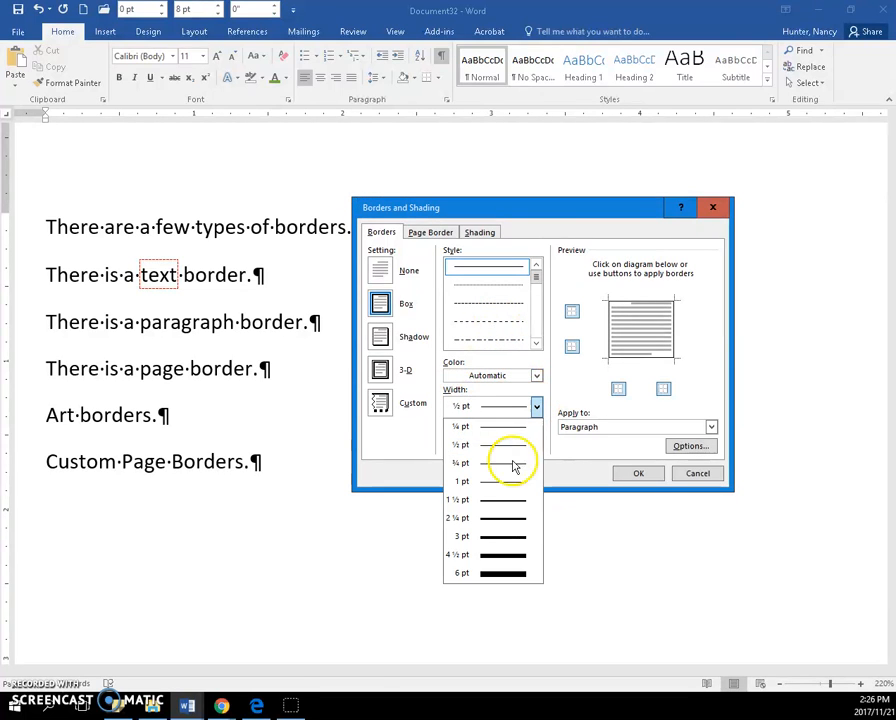
click(462, 536)
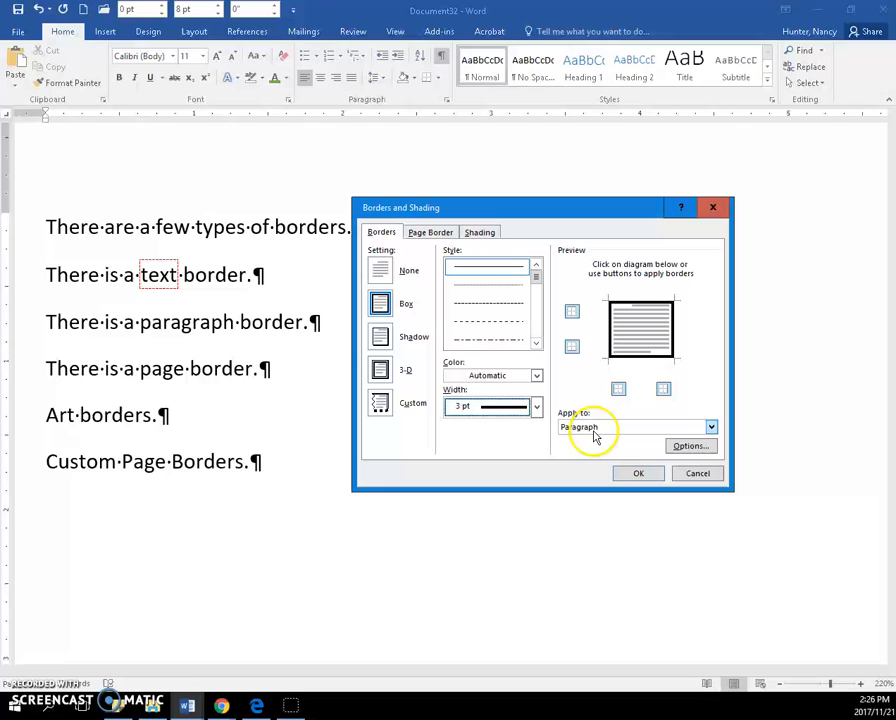
mouse_move(618, 450)
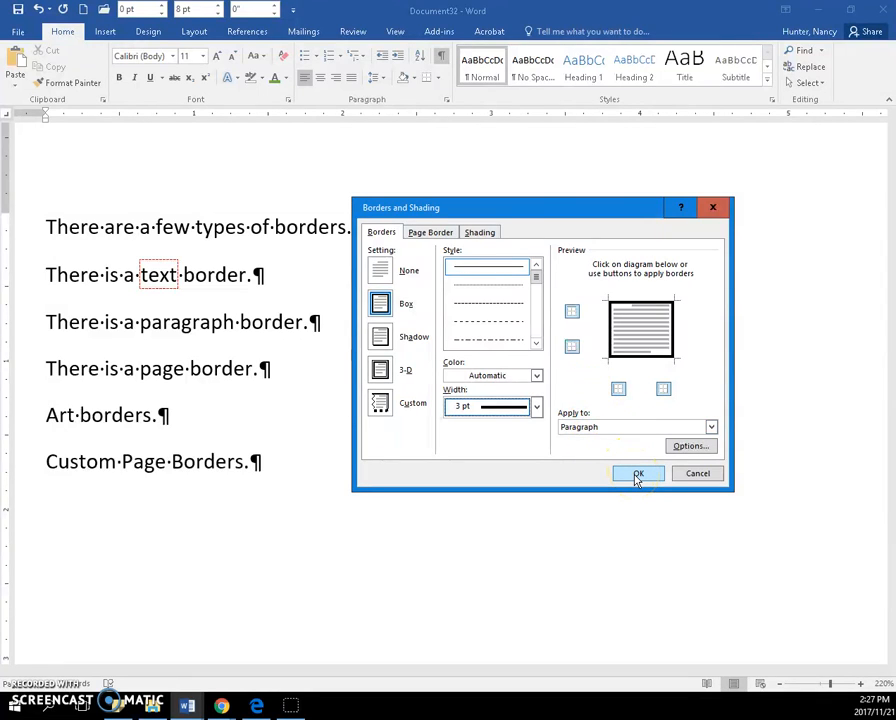
click(638, 472)
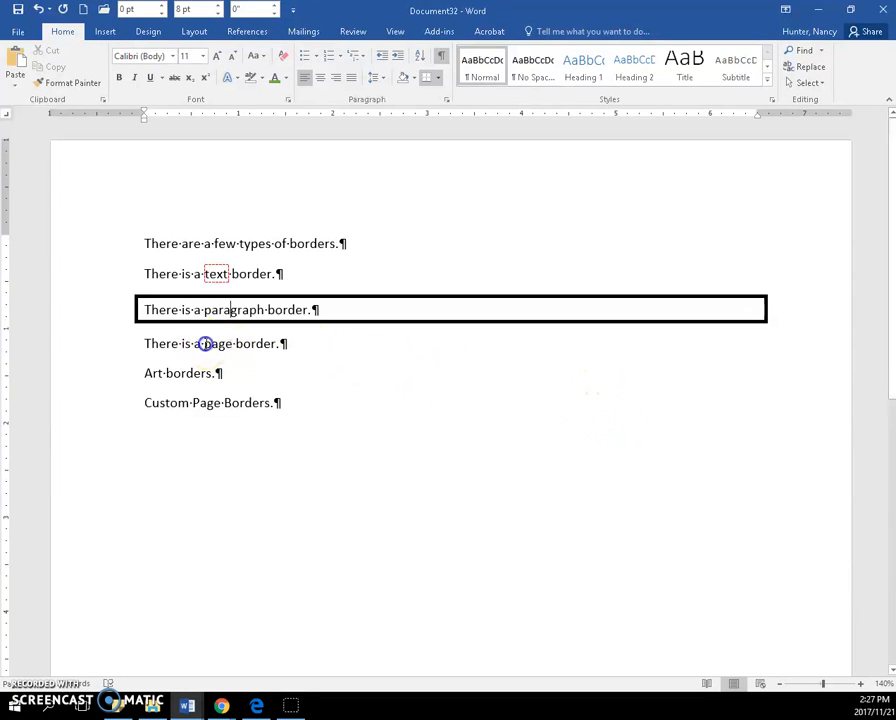
Step: Select the text from 'page border.' through 'Art borders.'
drag(204, 344, 262, 386)
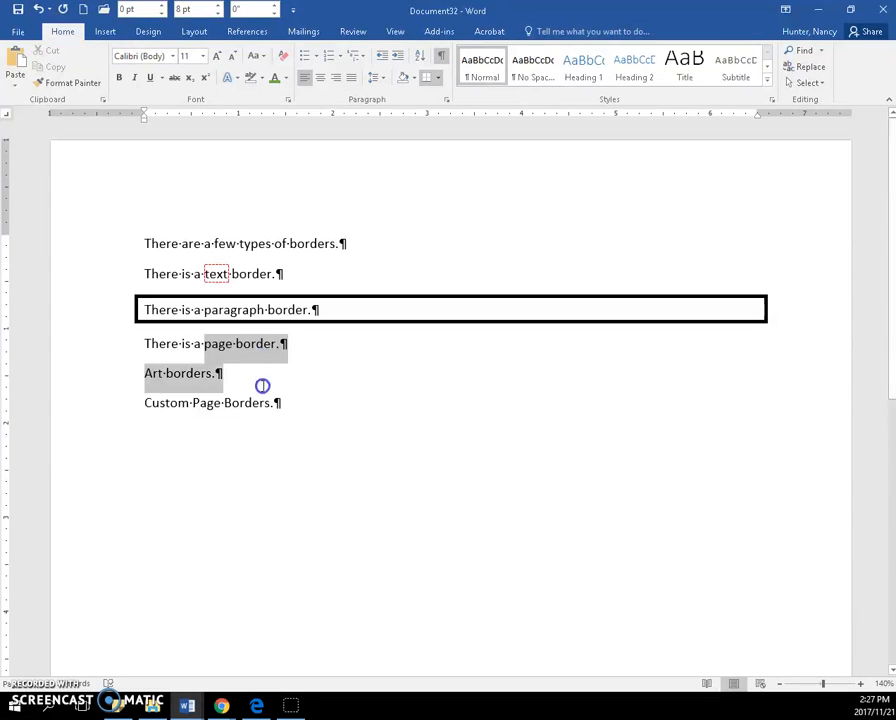